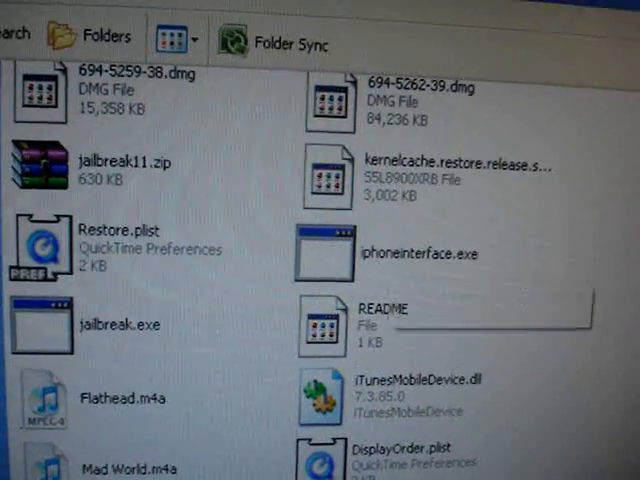
- Rename the desktop carrier logo to FSO_CARRIER_ATT.png, changing its extension from .bmp
scroll("down", 3)
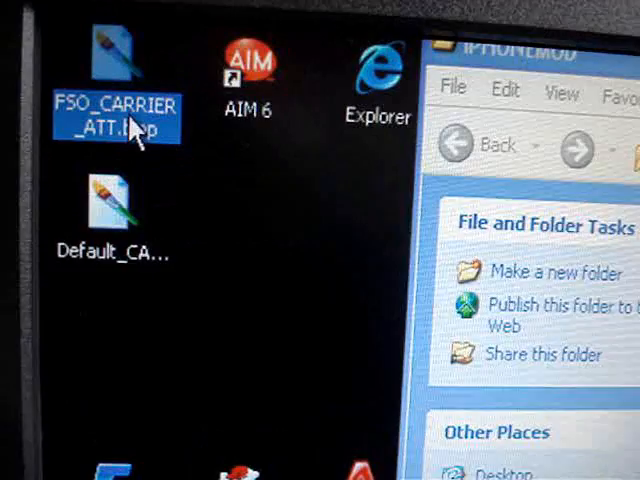
right_click(116, 116)
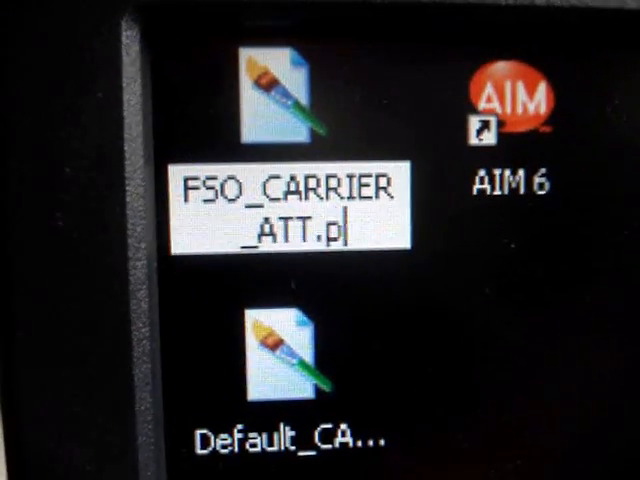
type("ng")
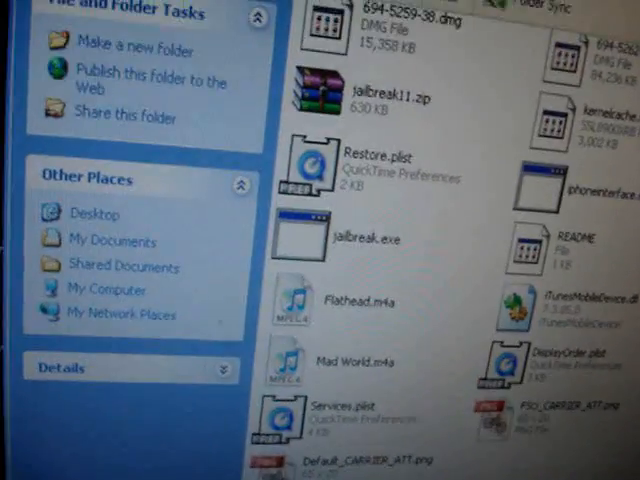
- Move the PNG logo files into IPHONEMOD, keeping the existing default logo instead of replacing it
scroll("down", 3)
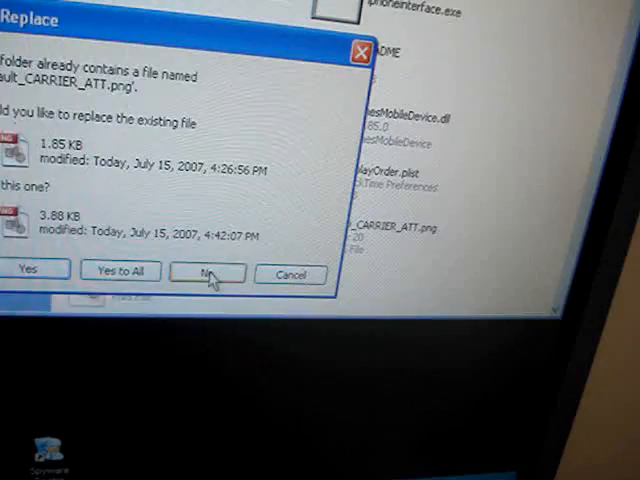
left_click(204, 272)
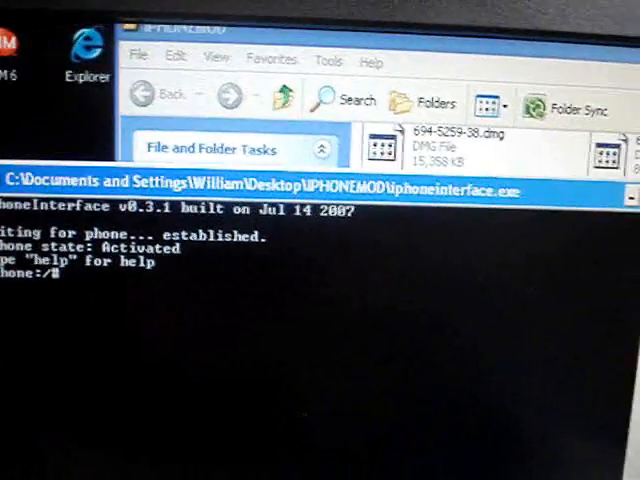